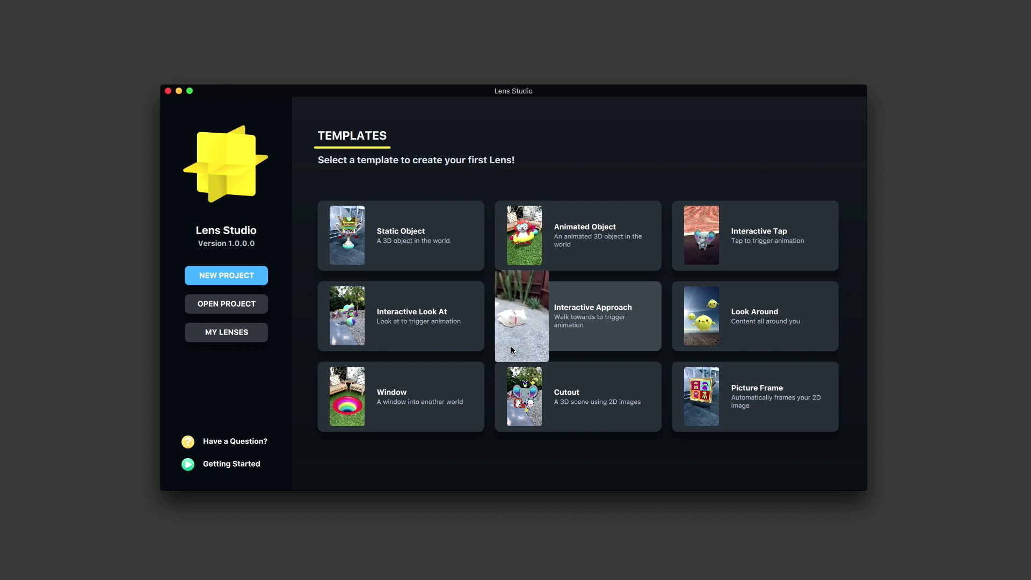
- Start a new project from the Interactive Approach template card on the start screen
{"action": "left_click", "coordinate": [521, 316]}
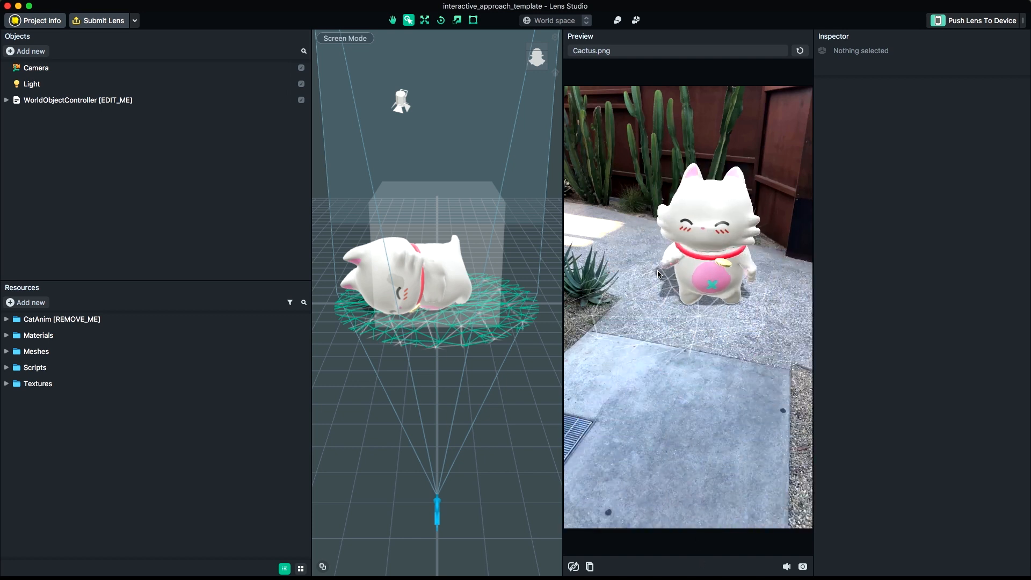
- Reset the preview and remove the placeholder CatAnim [REMOVE_ME] folder via its context menu
{"action": "left_click", "coordinate": [799, 51]}
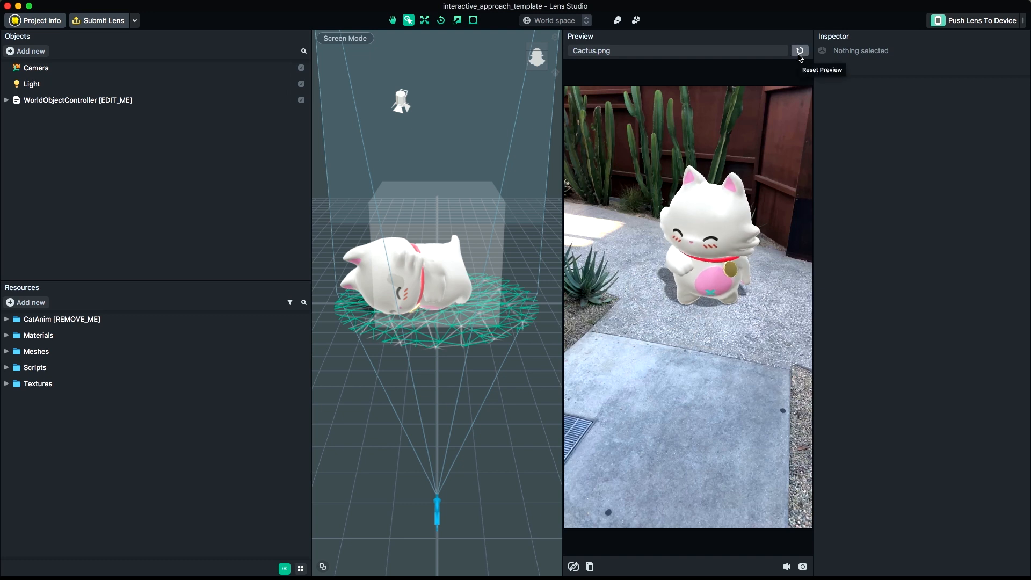
{"action": "left_click", "coordinate": [799, 52]}
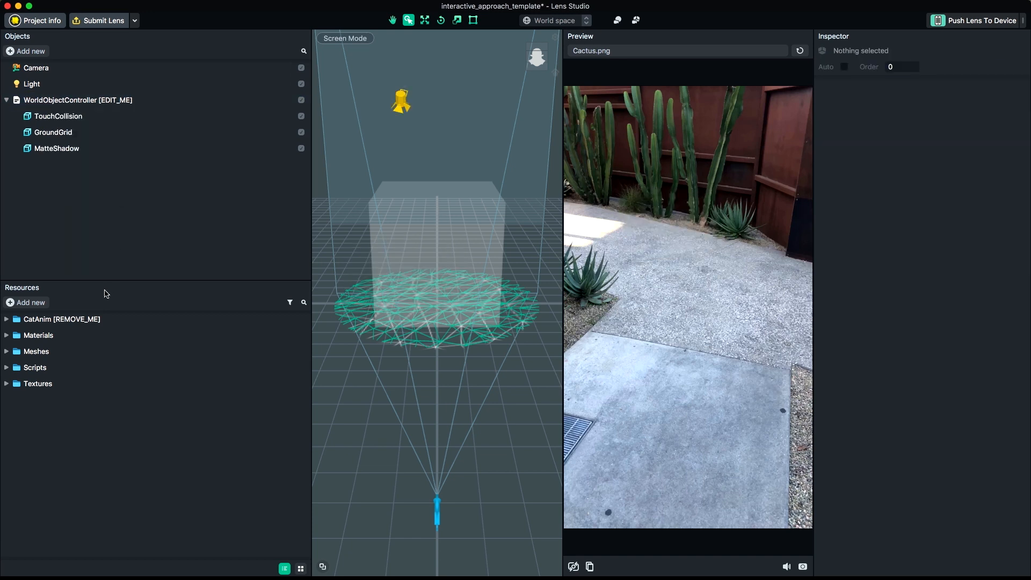
{"action": "right_click", "coordinate": [61, 319]}
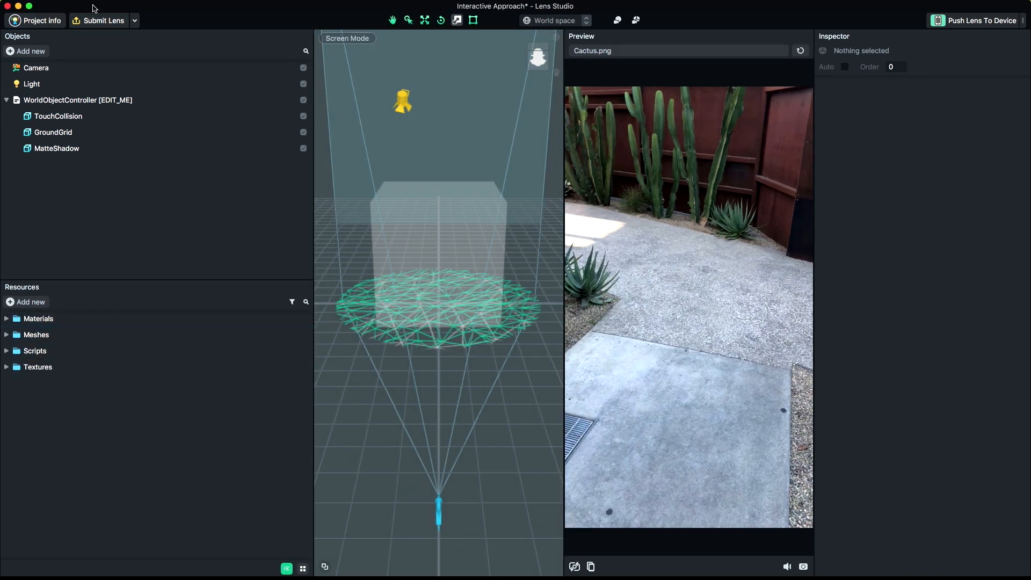
- Import the CatAnim FBX and parent it under WorldObjectController
{"action": "left_click", "coordinate": [87, 6]}
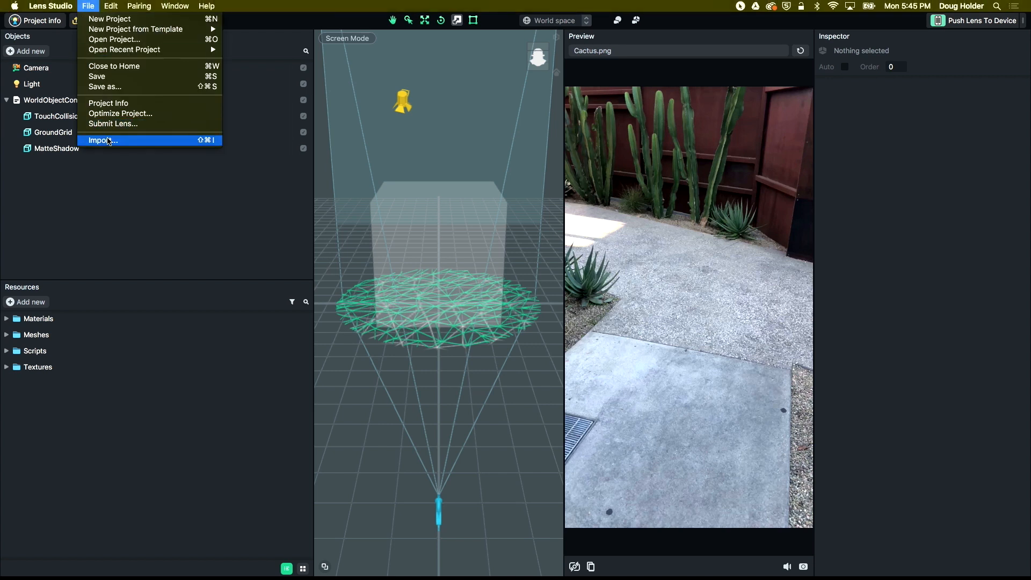
{"action": "left_click", "coordinate": [102, 140]}
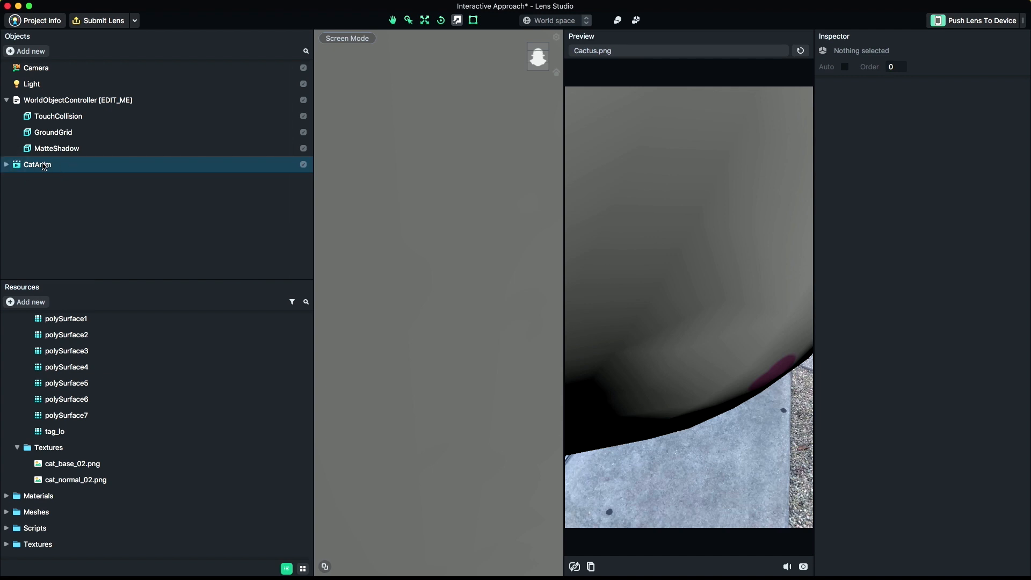
{"action": "left_click", "coordinate": [37, 164]}
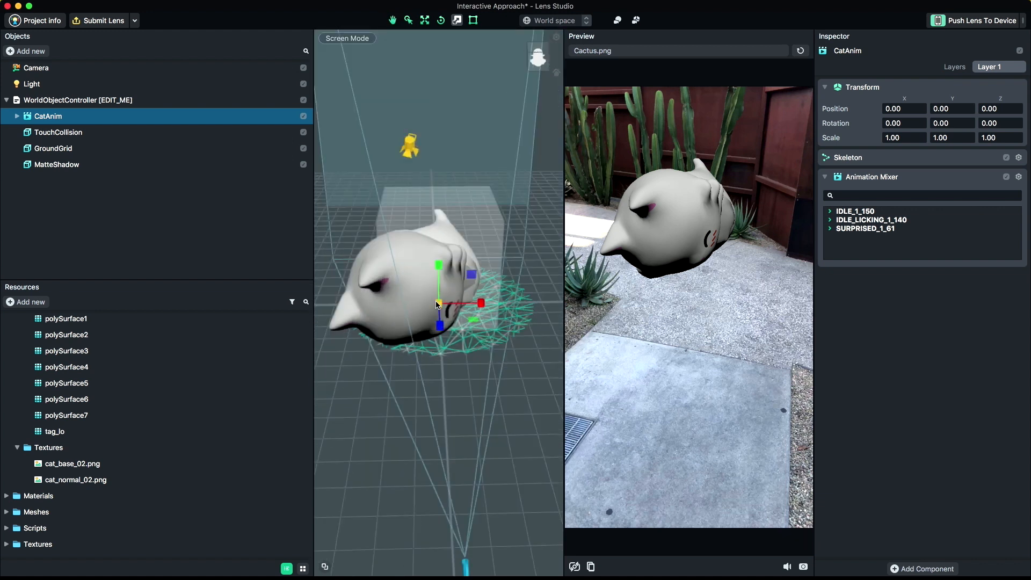
{"action": "left_click_drag", "start_coordinate": [437, 303], "coordinate": [401, 318]}
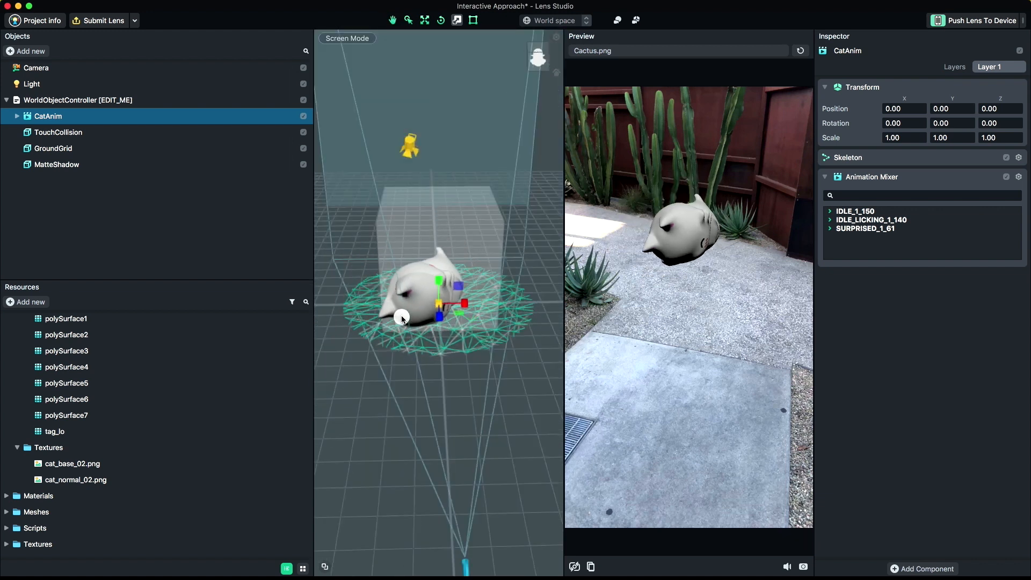
- Rotate the cat around its vertical Y axis on the ground grid
{"action": "left_click", "coordinate": [441, 20]}
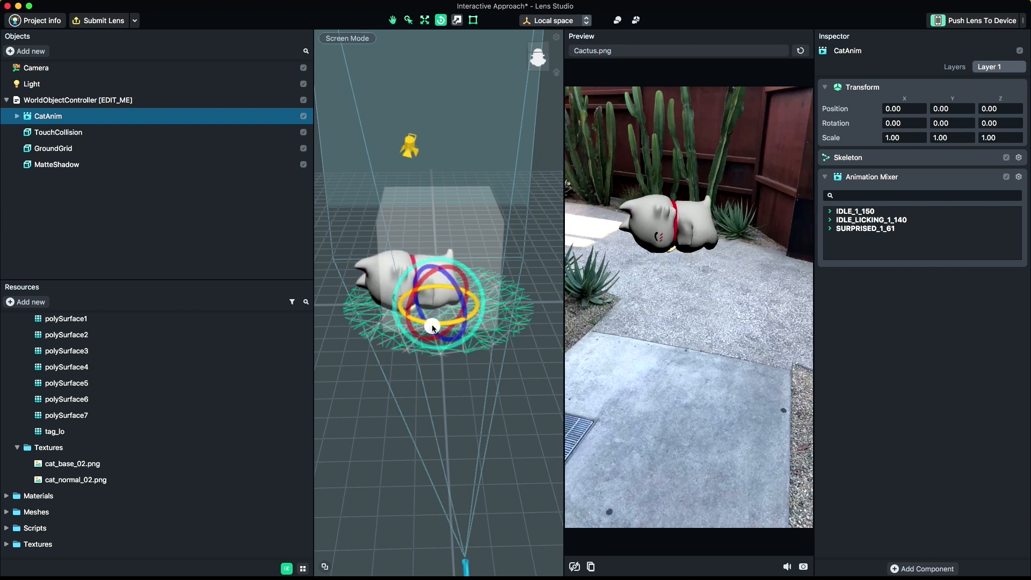
{"action": "left_click_drag", "start_coordinate": [431, 328], "coordinate": [450, 327]}
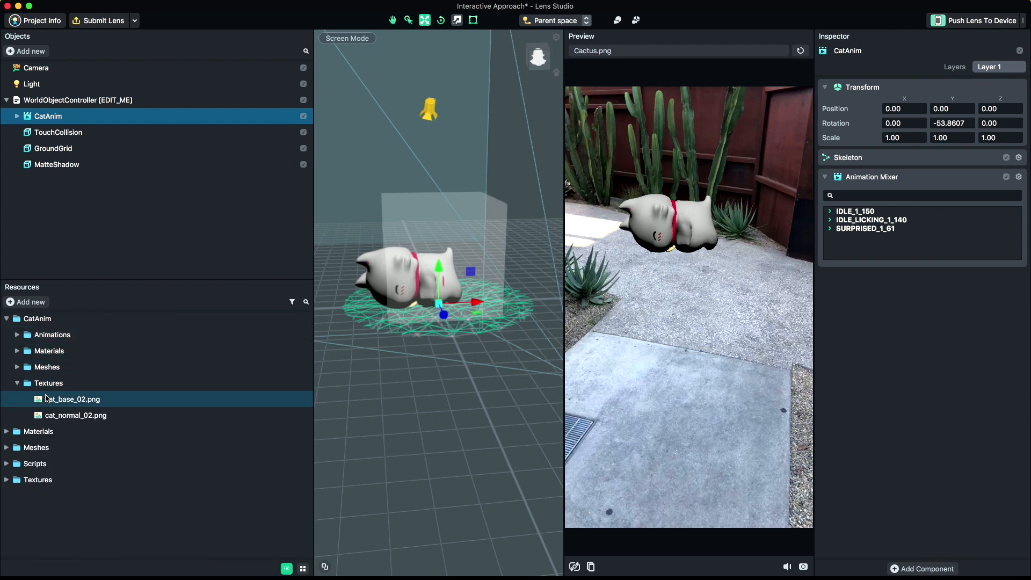
- Import cat_base_02, cat_normal_02 and cat_param_02 PNGs into the CatAnim Textures folder
{"action": "right_click", "coordinate": [75, 414]}
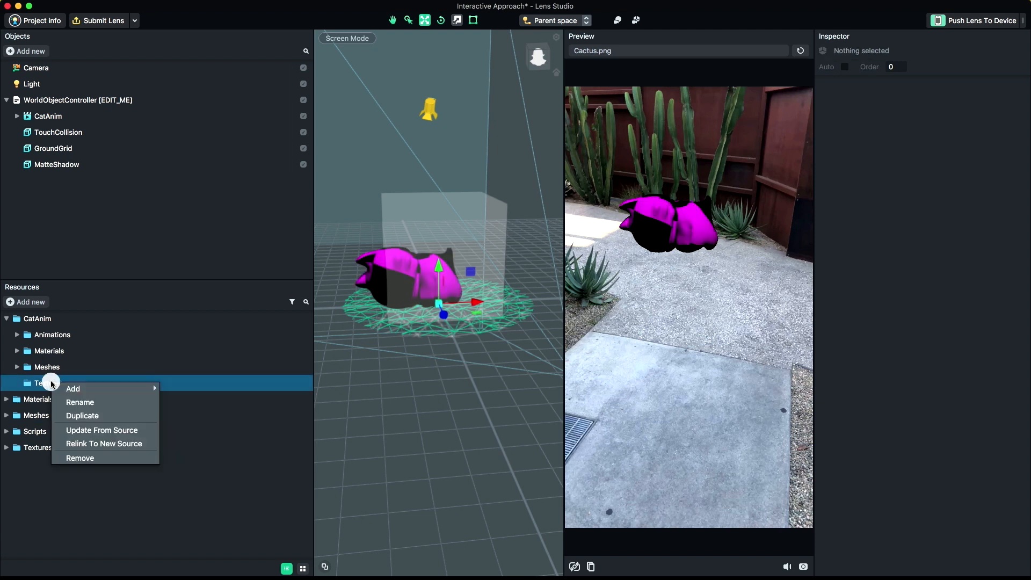
{"action": "mouse_move", "coordinate": [72, 388]}
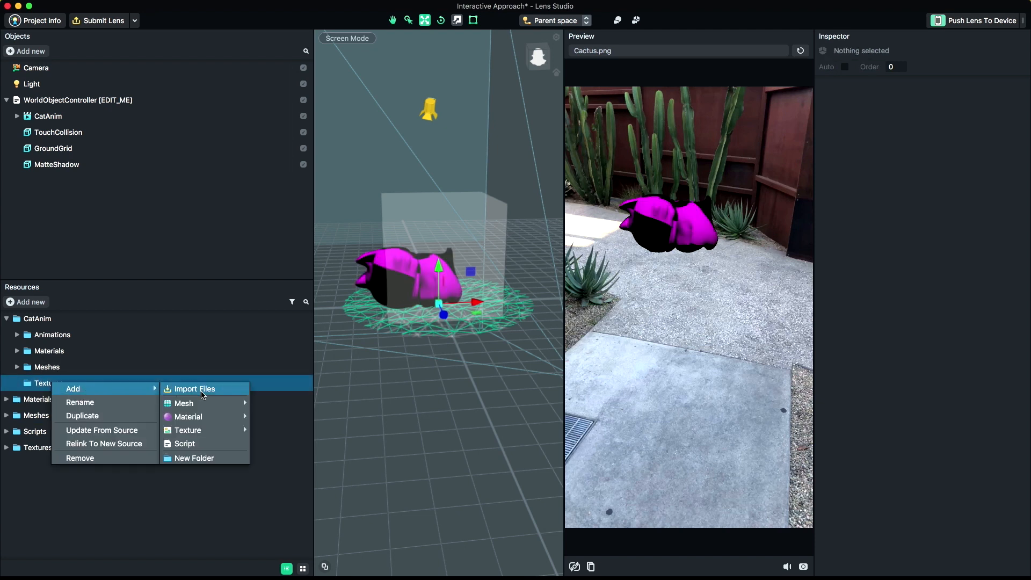
{"action": "left_click", "coordinate": [193, 388]}
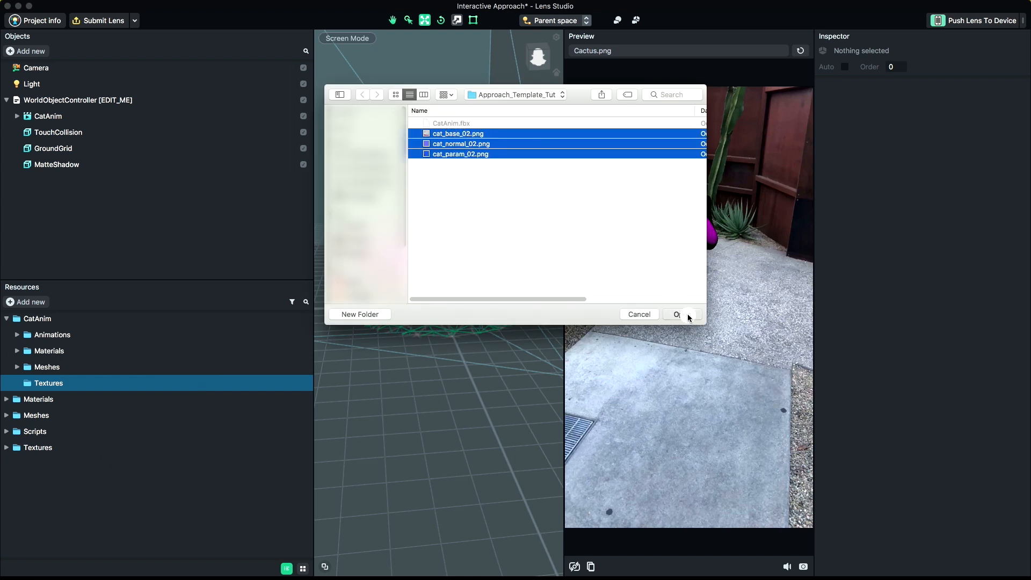
{"action": "left_click", "coordinate": [677, 315]}
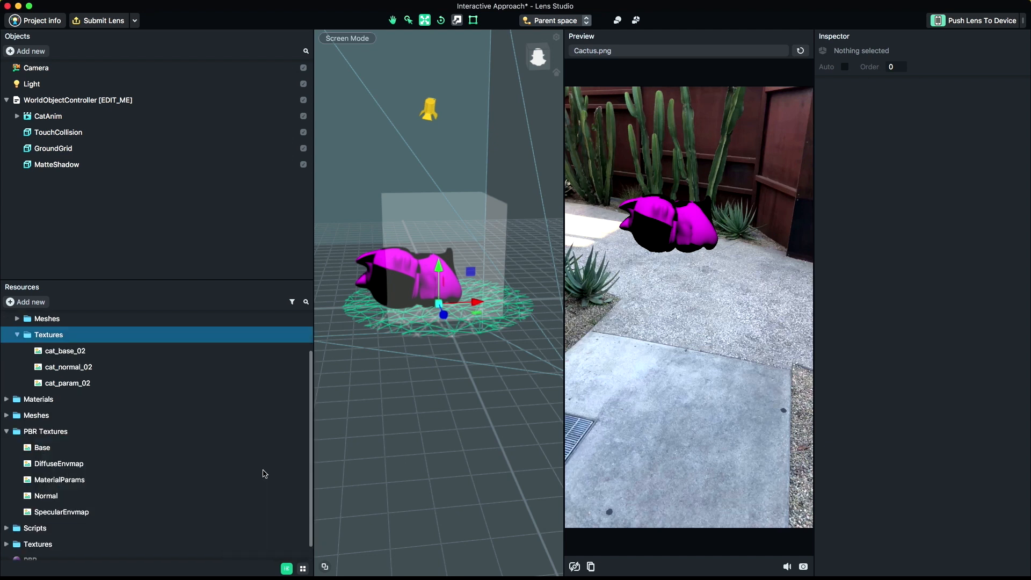
- Select all the cat's polySurface and pivot mesh parts and assign the PBR material
{"action": "left_click", "coordinate": [48, 115]}
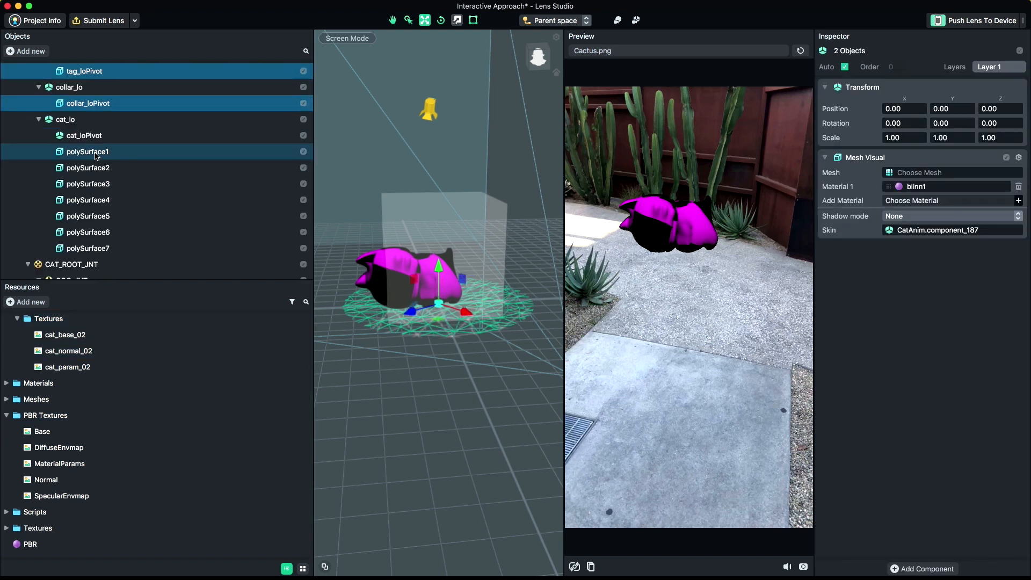
{"action": "left_click", "coordinate": [87, 216]}
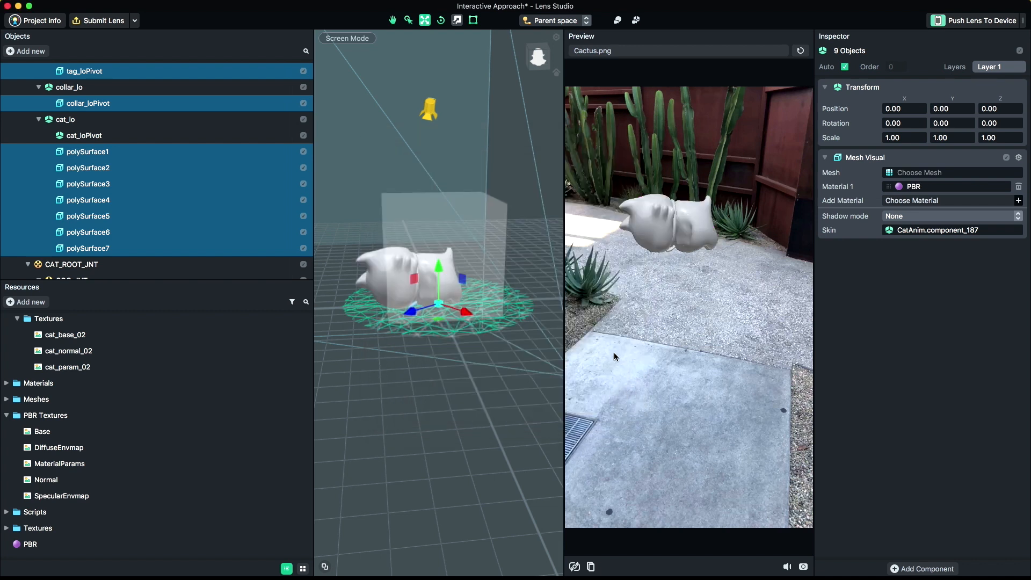
{"action": "mouse_move", "coordinate": [687, 227]}
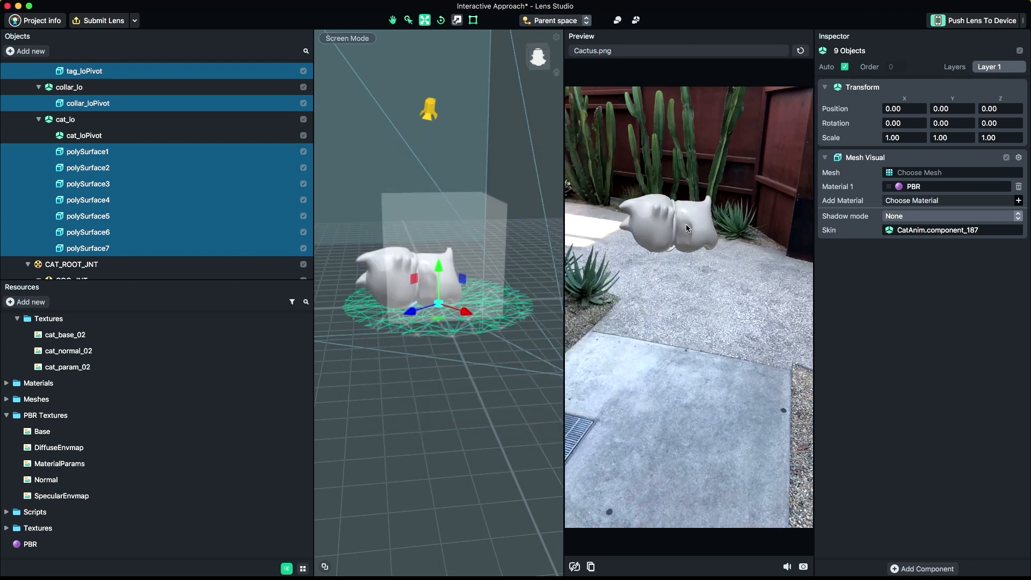
{"action": "left_click", "coordinate": [60, 464]}
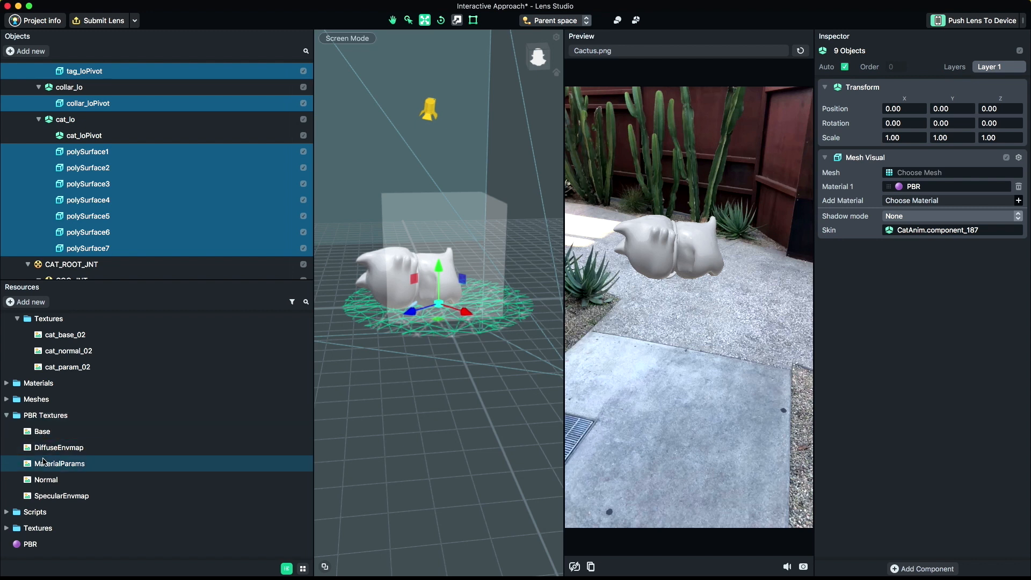
- Assign cat_base_02, cat_normal_02 and cat_param_02 to the PBR material's texture slots
{"action": "left_click", "coordinate": [30, 543]}
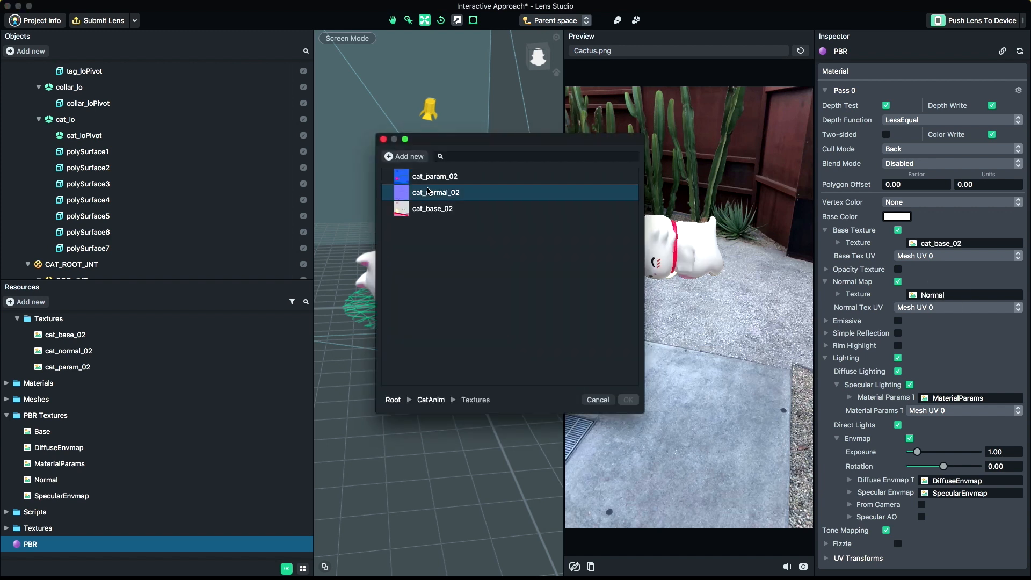
{"action": "left_click", "coordinate": [434, 176]}
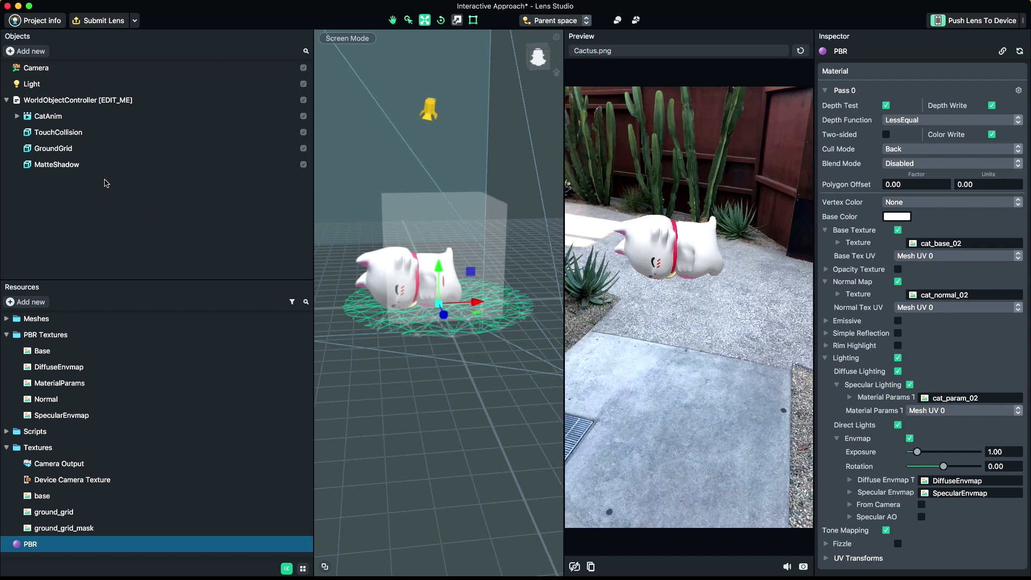
- Link the WorldObjectController's Animation Mixer field to CatAnim's mixer
{"action": "left_click", "coordinate": [77, 100]}
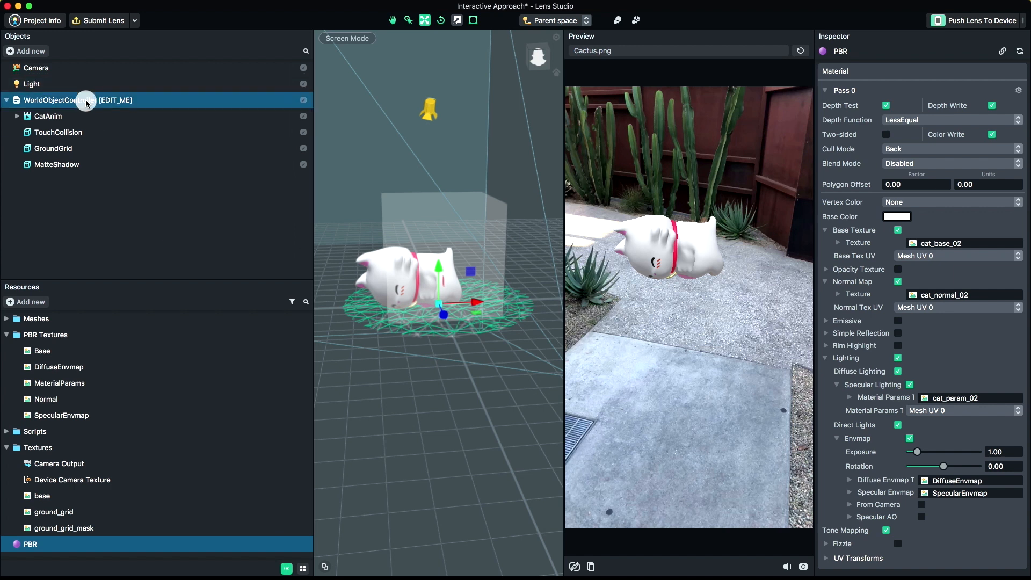
{"action": "left_click", "coordinate": [77, 100]}
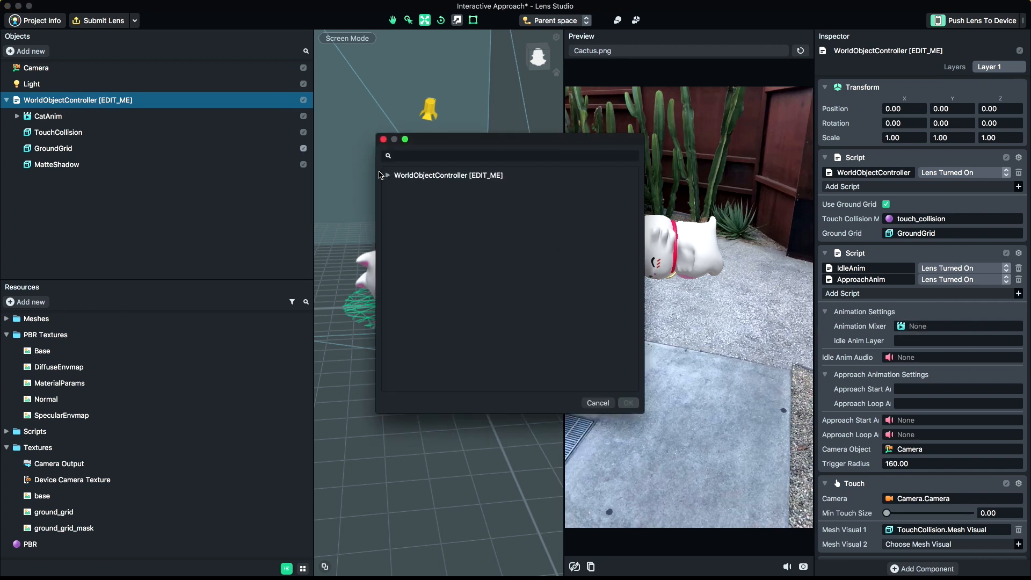
{"action": "left_click", "coordinate": [448, 175]}
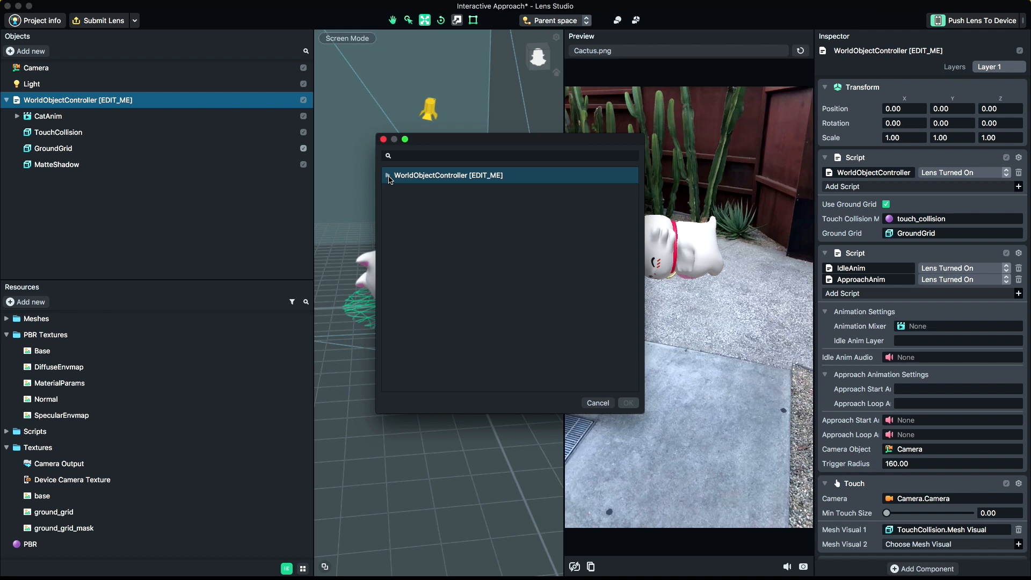
{"action": "left_click", "coordinate": [387, 175]}
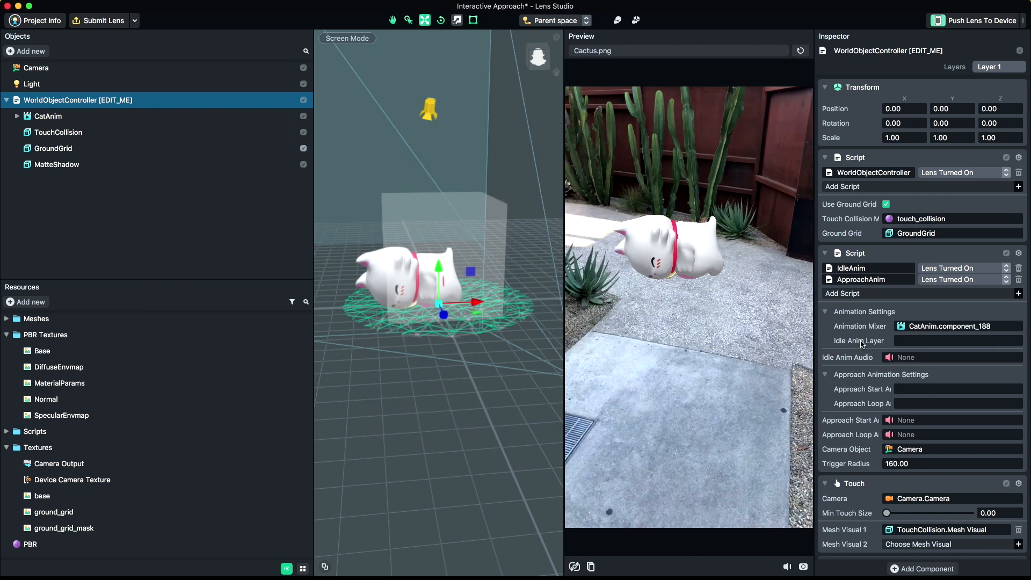
{"action": "left_click", "coordinate": [48, 116]}
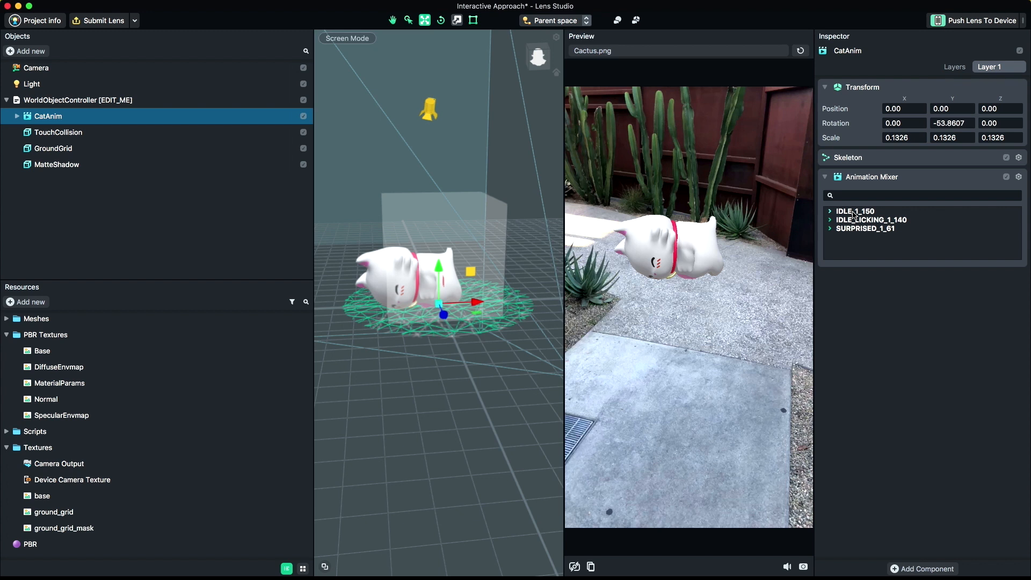
{"action": "mouse_move", "coordinate": [554, 200]}
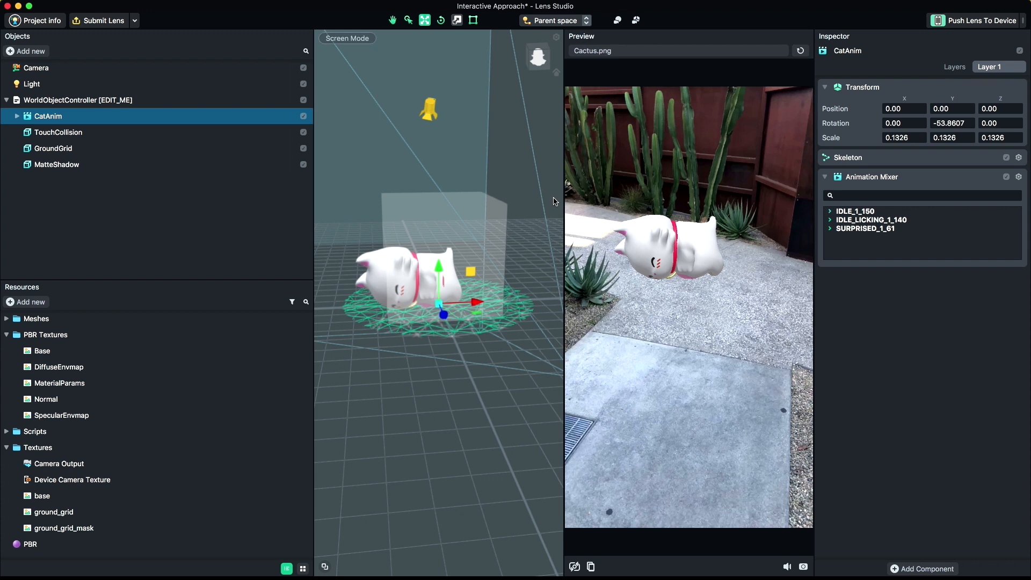
- Return to the WorldObjectController to begin entering the idle animation layer name
{"action": "left_click", "coordinate": [77, 99]}
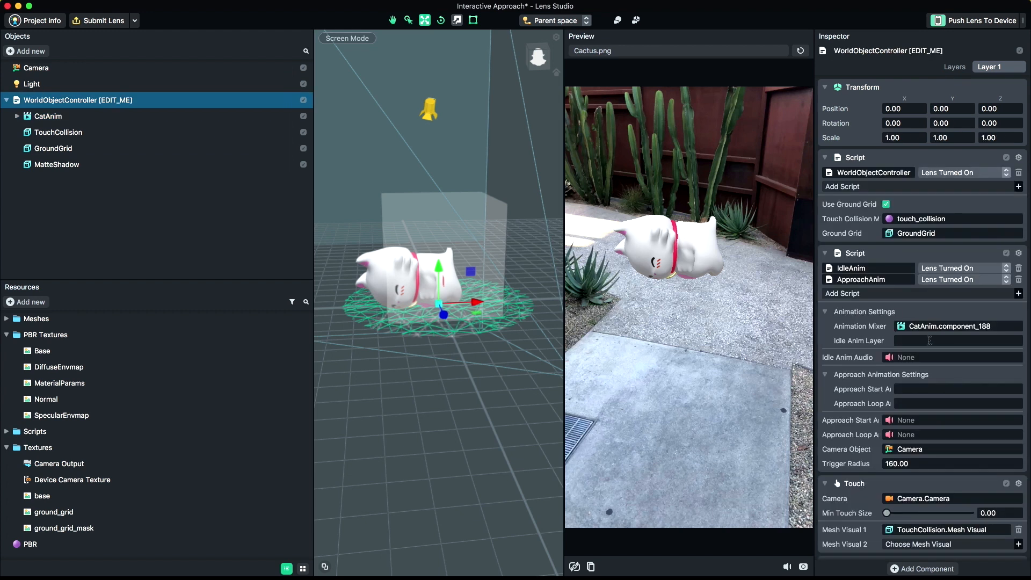
- Set the Idle Anim Layer to IDLE_1_150, checking CatAnim's clip names
{"action": "type", "text": "IDLE_1"}
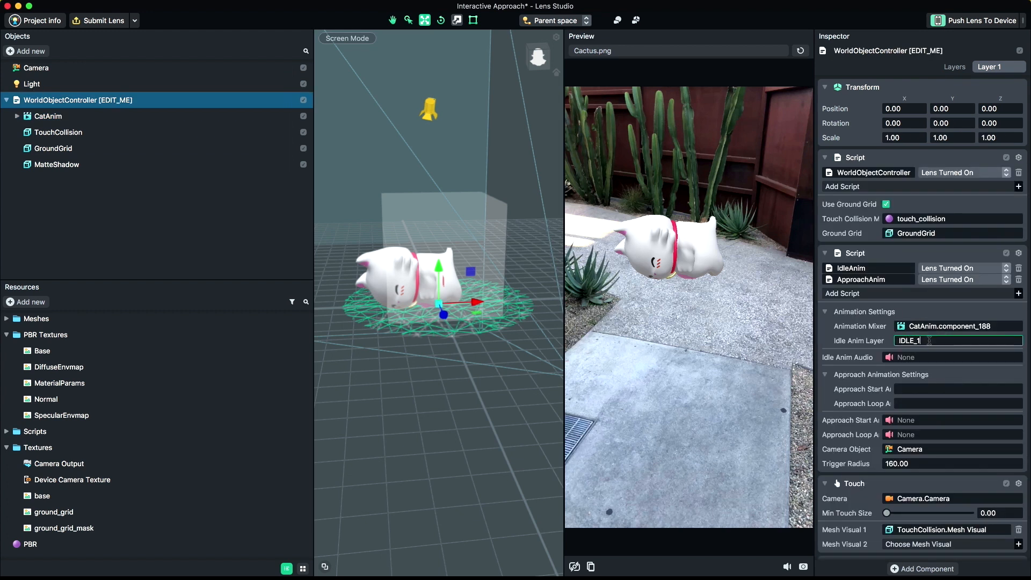
{"action": "type", "text": "_150"}
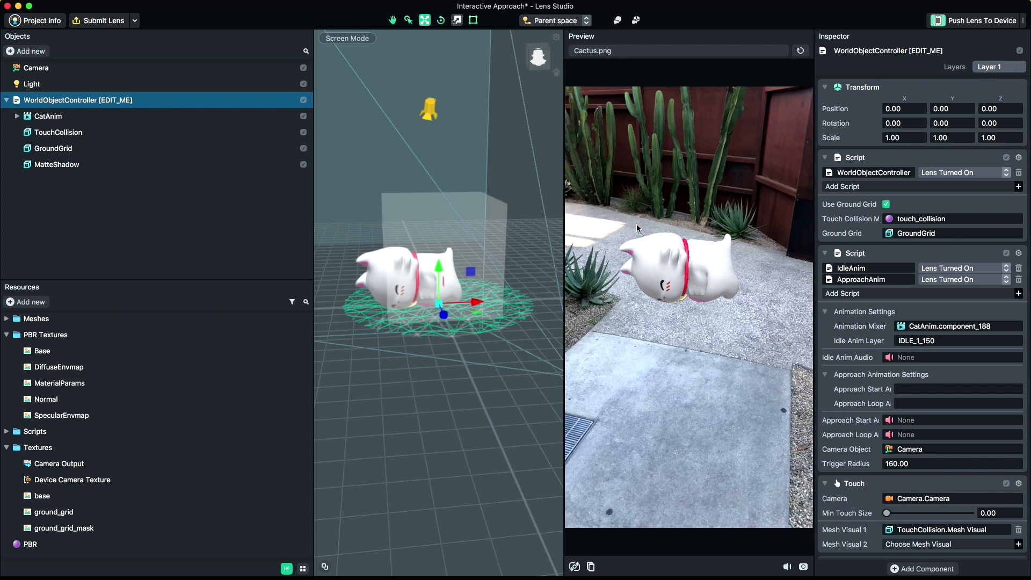
{"action": "left_click", "coordinate": [53, 149]}
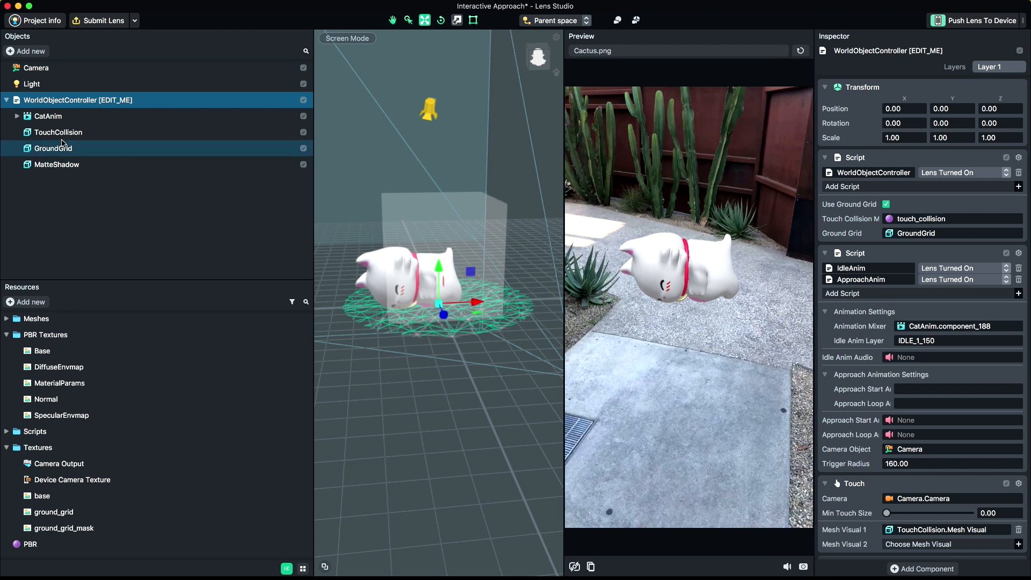
{"action": "left_click", "coordinate": [48, 116]}
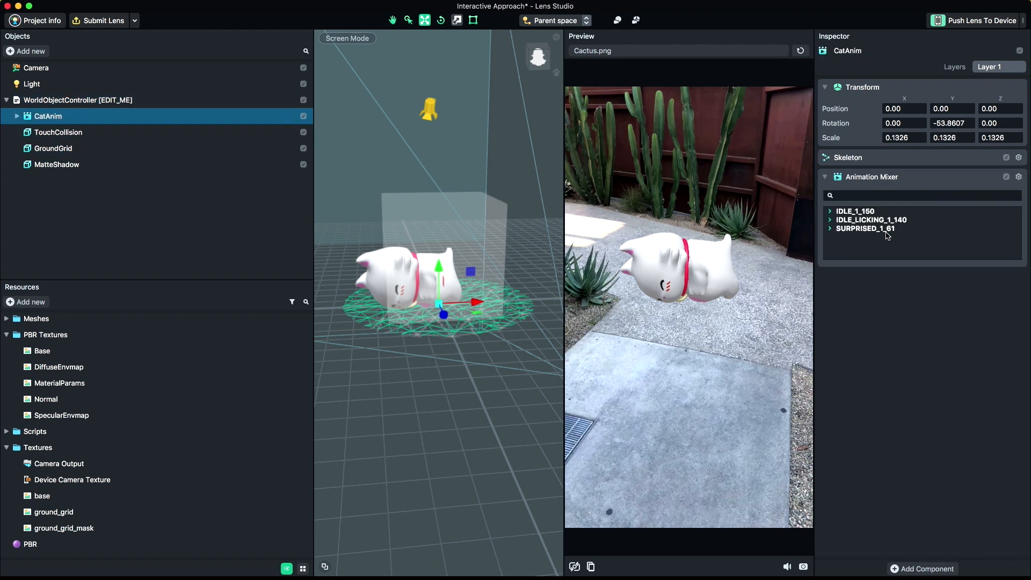
- Set Approach Start to SURPRISED_1_61 and Approach Loop to IDLE_LICKING_1_140
{"action": "left_click", "coordinate": [78, 100]}
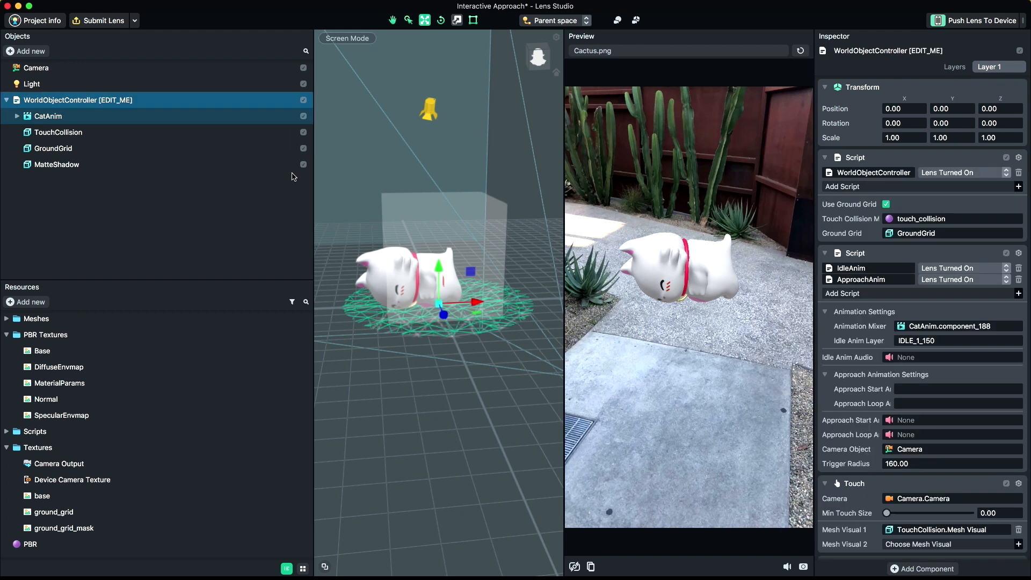
{"action": "type", "text": "SURPRISED_1_61"}
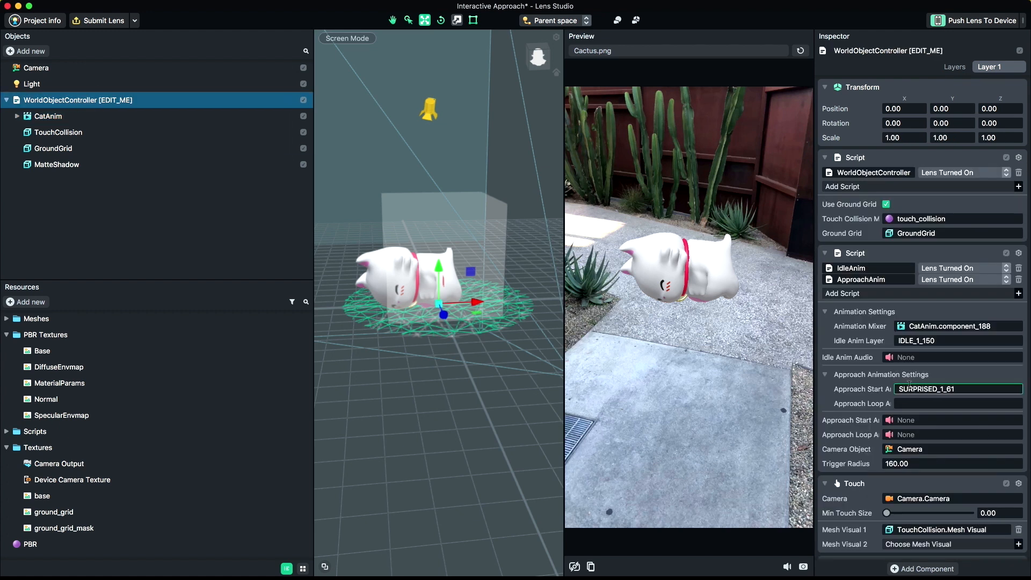
{"action": "left_click", "coordinate": [48, 116]}
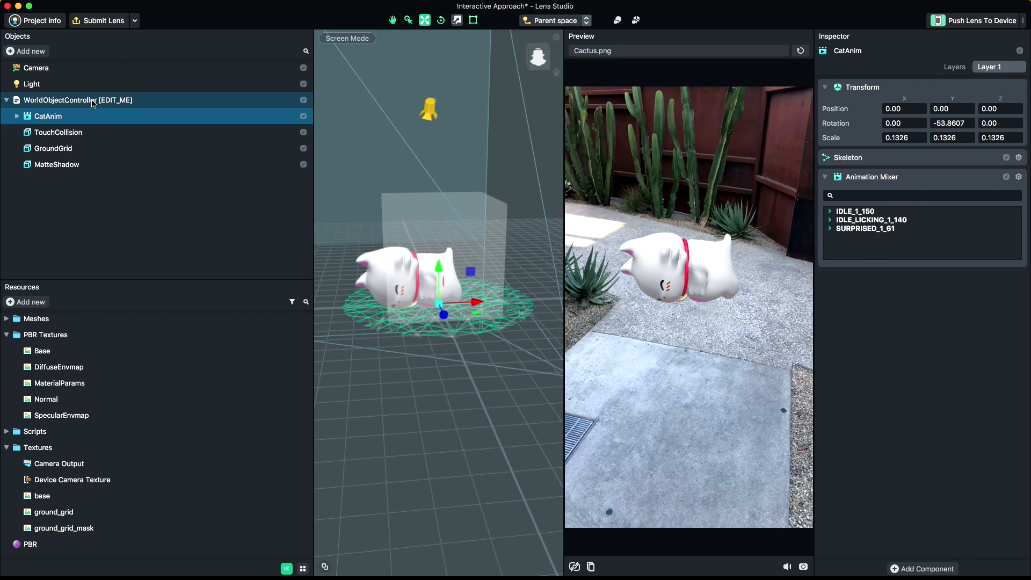
{"action": "left_click", "coordinate": [78, 100]}
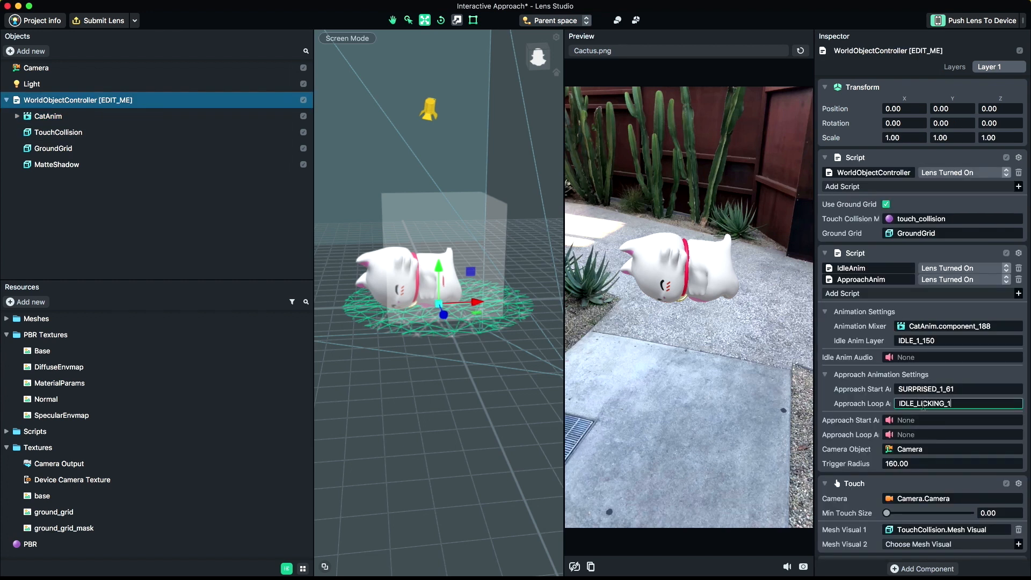
{"action": "left_click", "coordinate": [48, 116]}
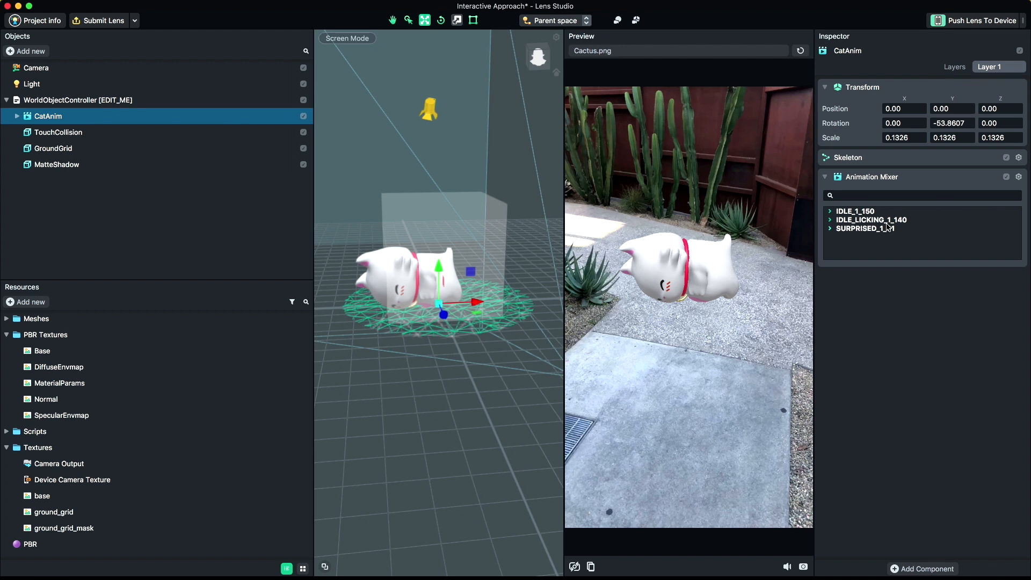
{"action": "left_click", "coordinate": [78, 100]}
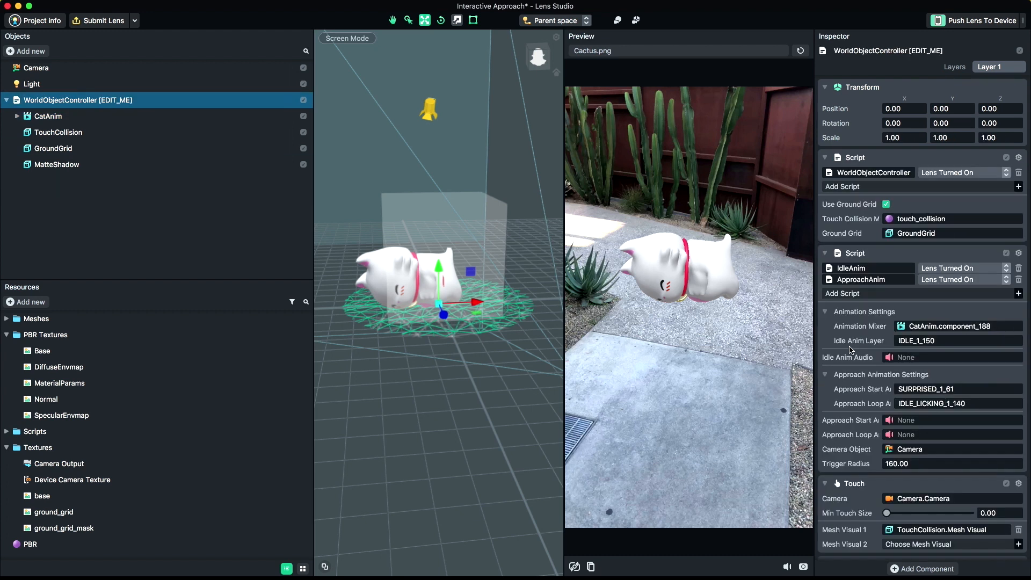
{"action": "mouse_move", "coordinate": [910, 362]}
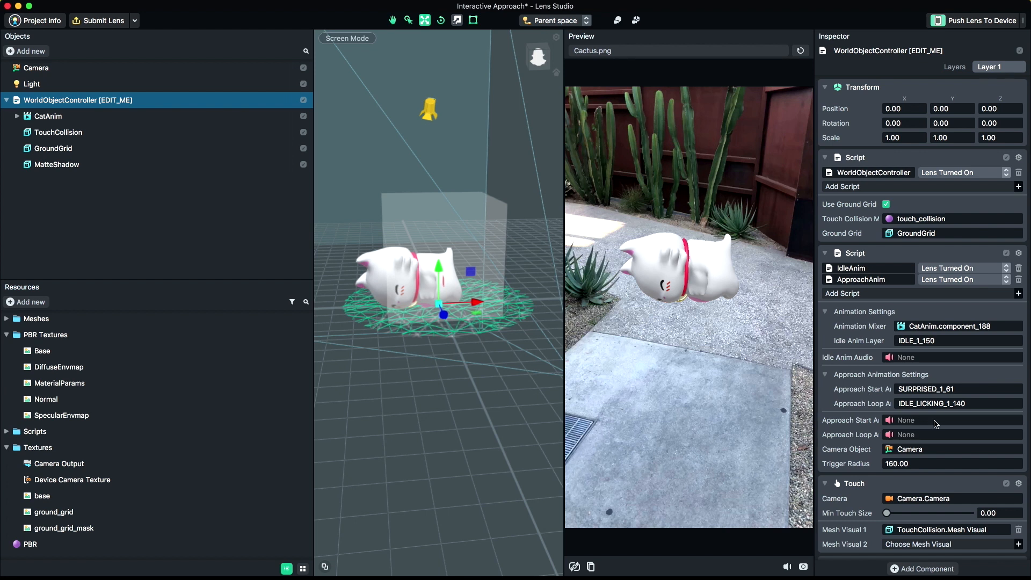
{"action": "mouse_move", "coordinate": [890, 423]}
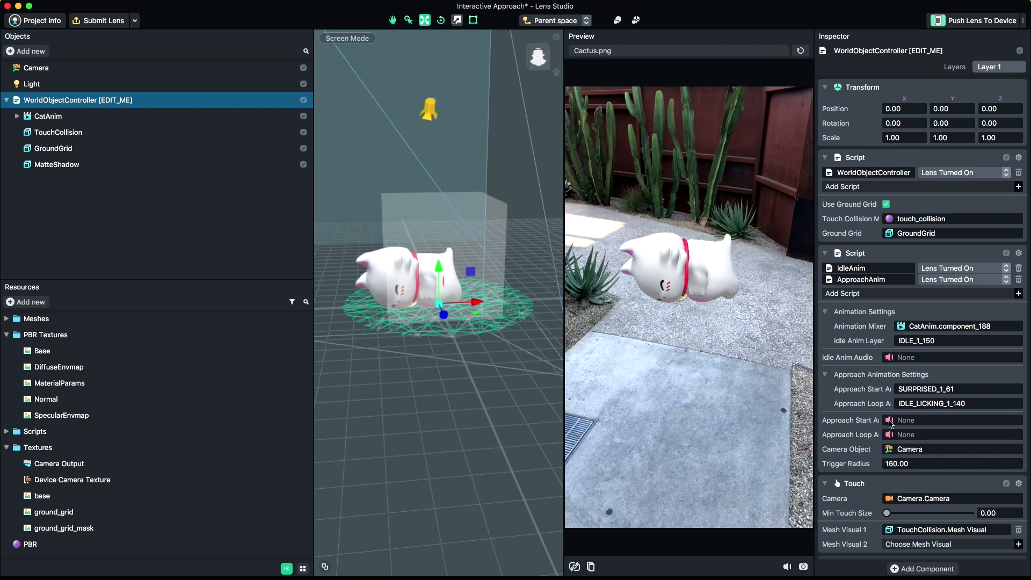
- Reset the preview and change the Trigger Radius from 160 to 140
{"action": "left_click", "coordinate": [800, 50]}
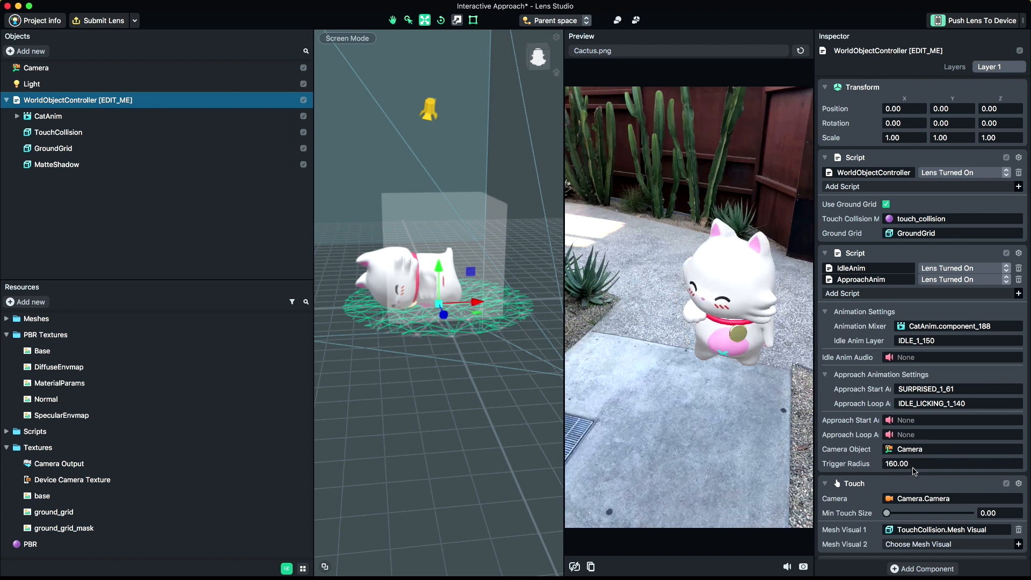
{"action": "left_click", "coordinate": [914, 464]}
{"action": "type", "text": "140"}
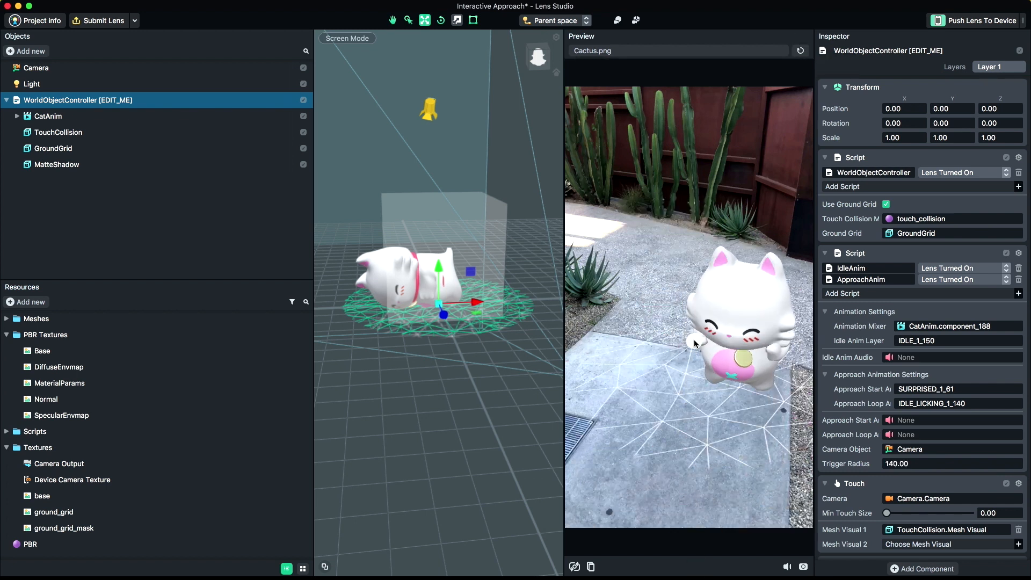
- Enable Scale on the cat's Manipulate component alongside Rotation and Drag
{"action": "scroll", "scroll_direction": "down", "scroll_amount": 3}
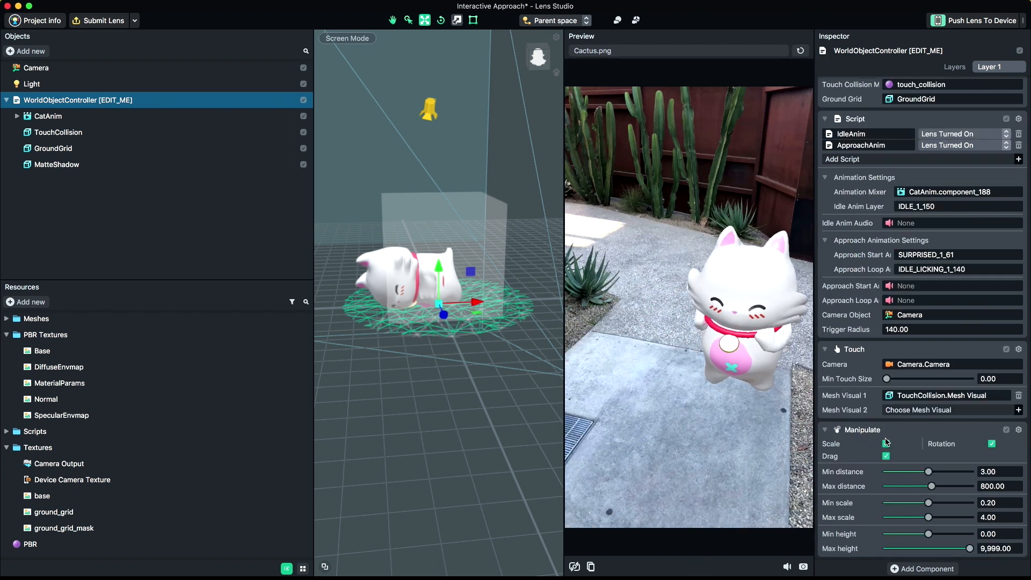
{"action": "left_click", "coordinate": [991, 443]}
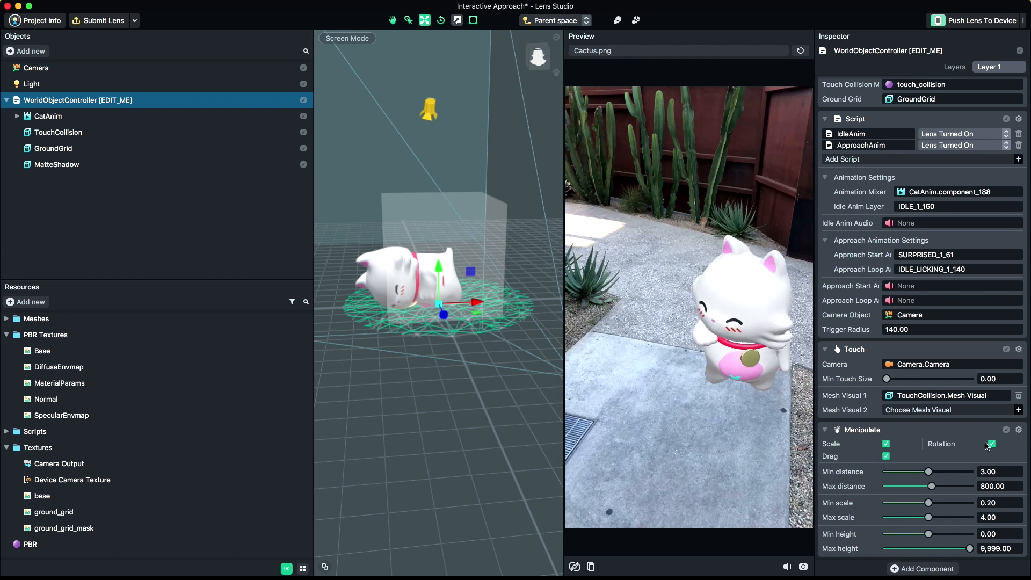
{"action": "left_click", "coordinate": [990, 444]}
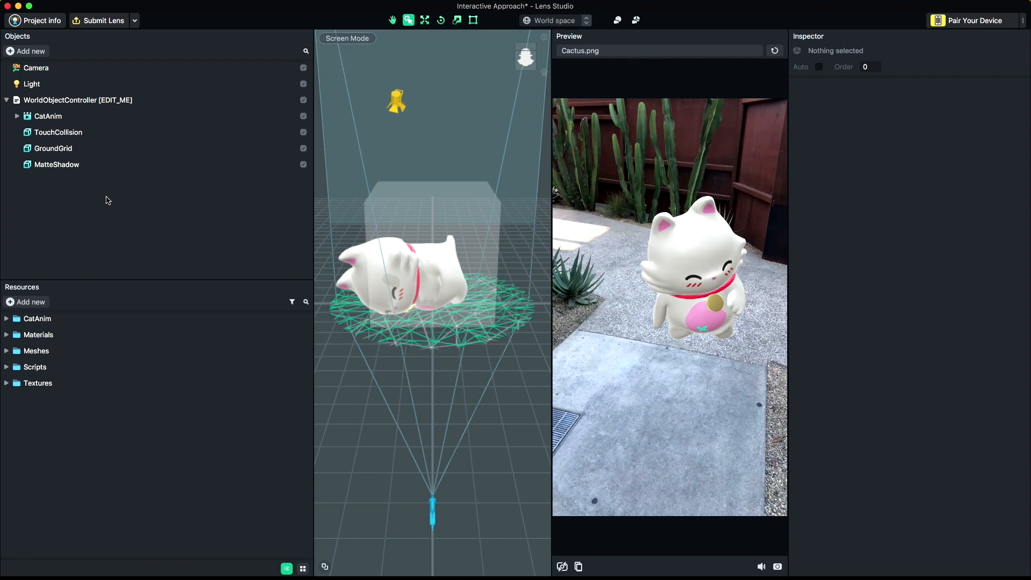
- Set tag_lo, collar_lo and polySurface1–7 meshes to Shadow mode Caster at 0.40 density
{"action": "left_click", "coordinate": [78, 100]}
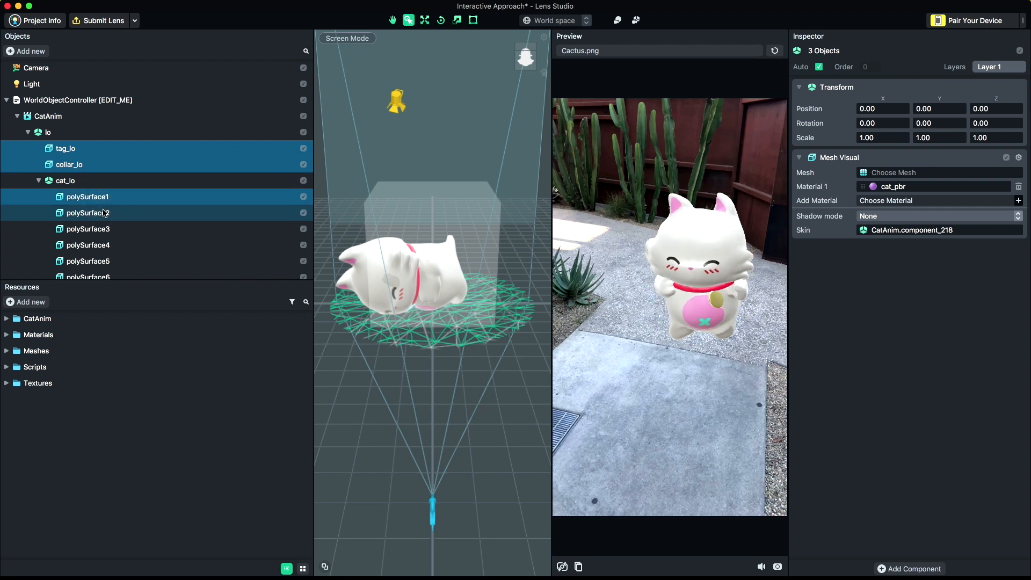
{"action": "left_click", "coordinate": [87, 261]}
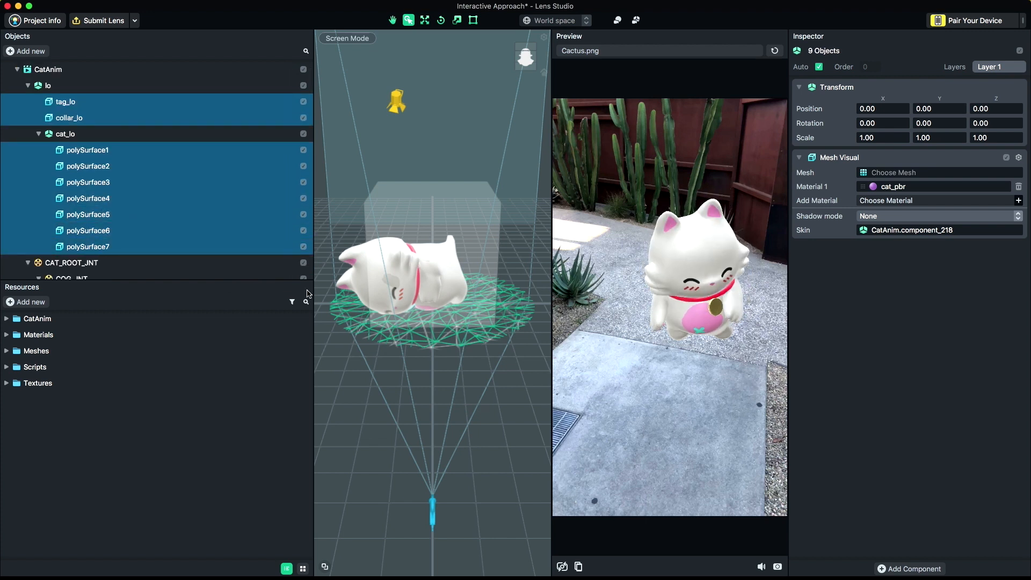
{"action": "left_click", "coordinate": [939, 216]}
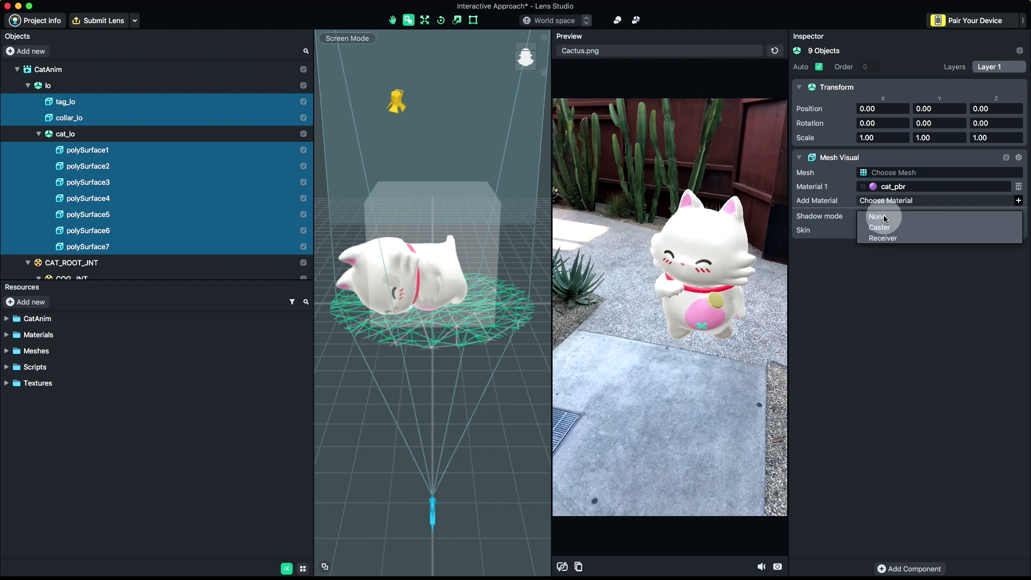
{"action": "left_click", "coordinate": [880, 226]}
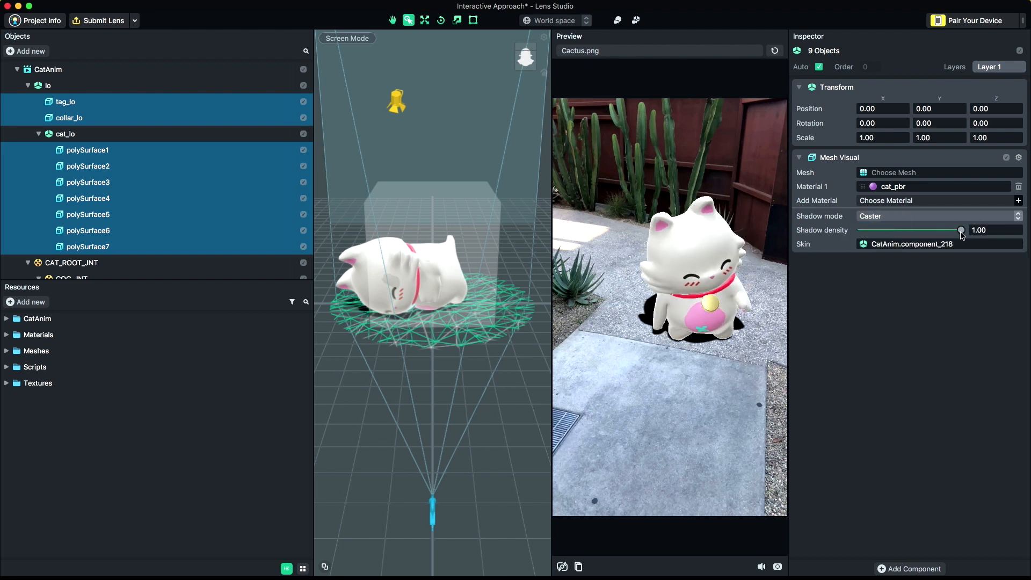
{"action": "left_click_drag", "start_coordinate": [960, 230], "coordinate": [904, 230]}
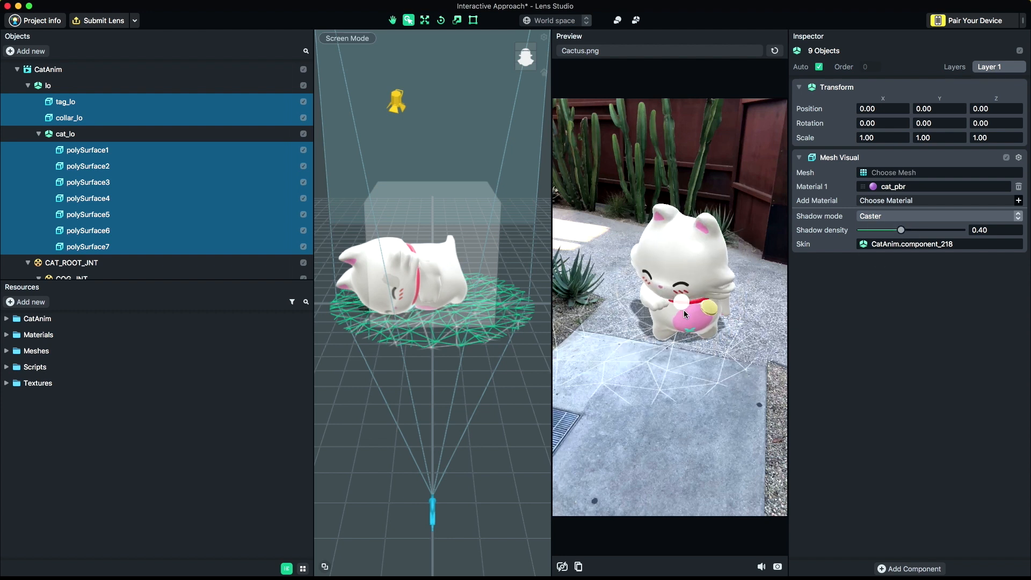
{"action": "left_click", "coordinate": [48, 69]}
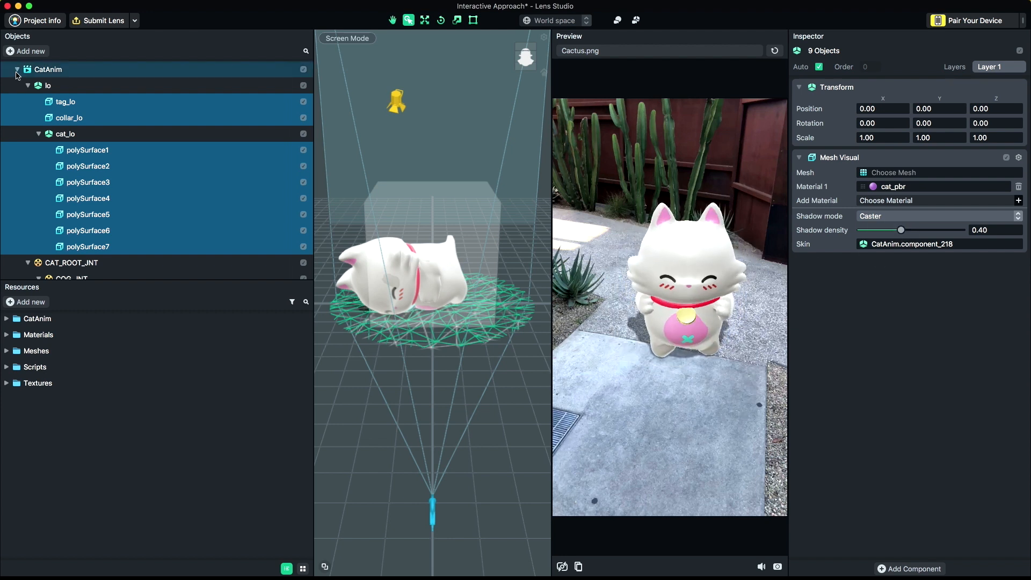
{"action": "left_click", "coordinate": [18, 69]}
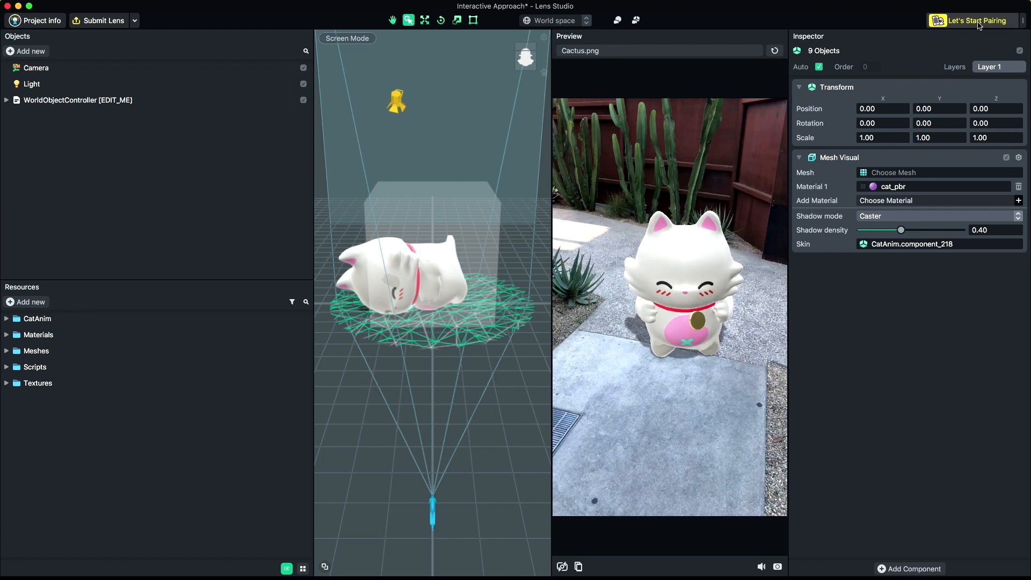
- Pair a phone with the project and push the cat lens to it
{"action": "left_click", "coordinate": [975, 21]}
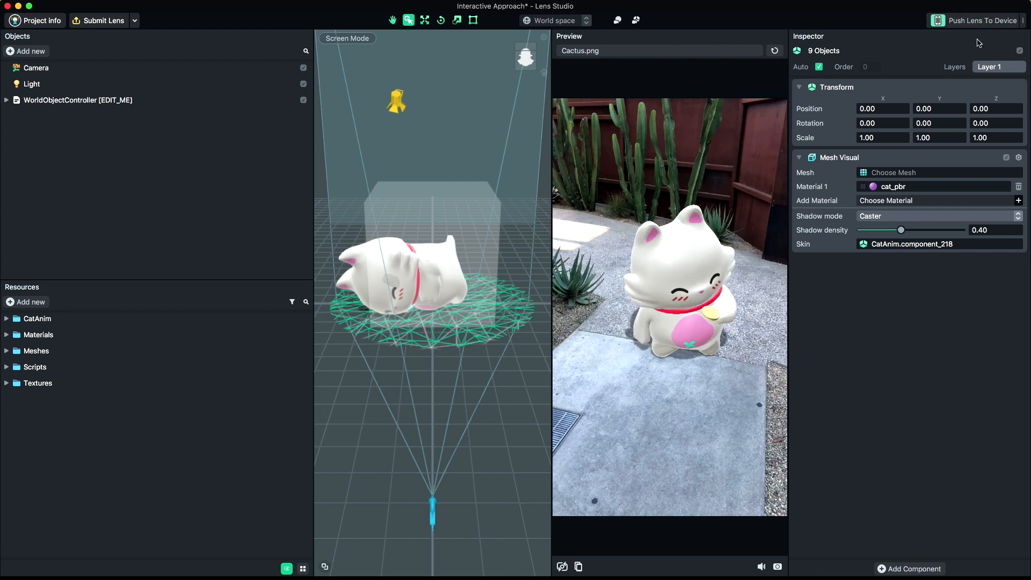
{"action": "left_click", "coordinate": [980, 21]}
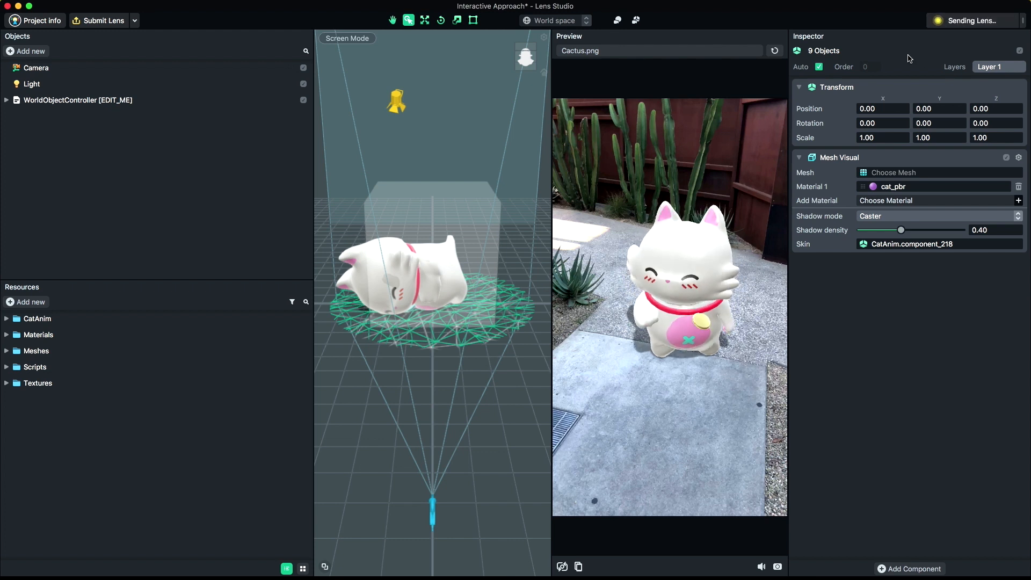